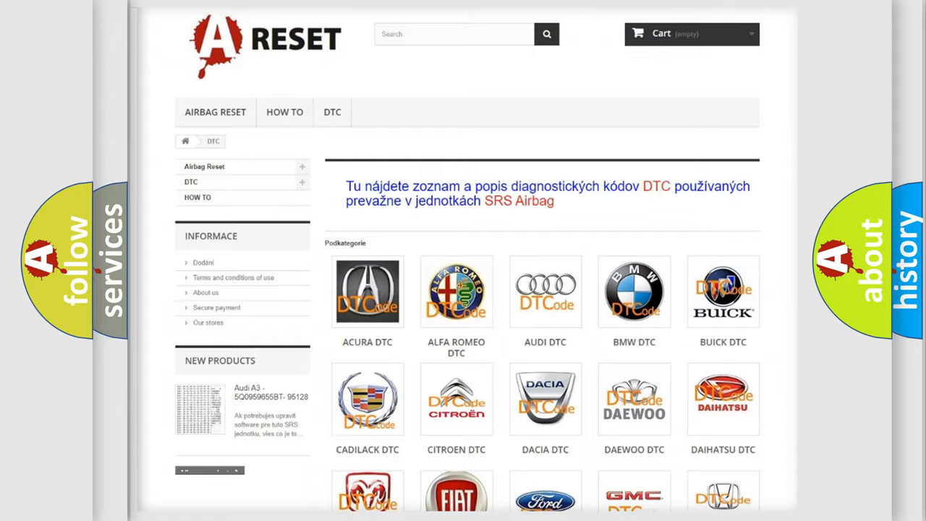
- Scroll down the Chevrolet DTC page to the B09563A relay contact voltage definition
{"action": "scroll", "scroll_direction": "down", "scroll_amount": 3}
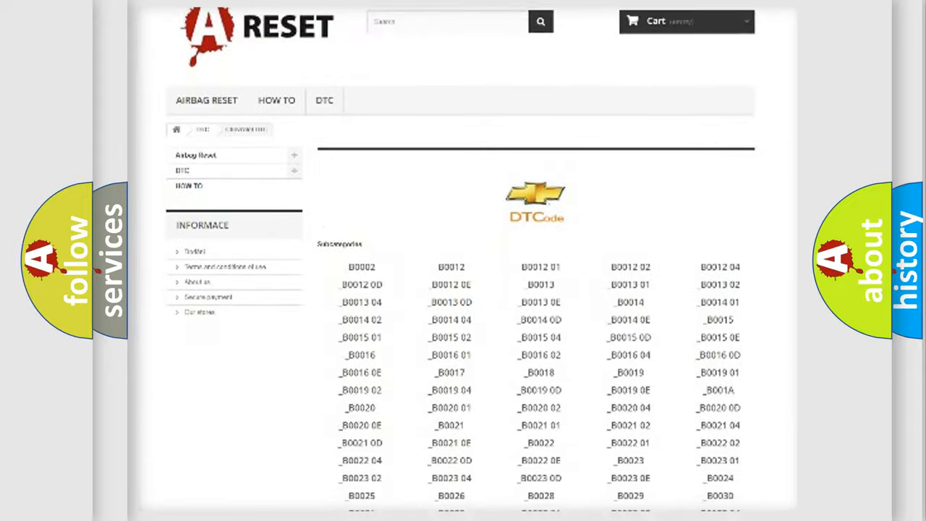
{"action": "scroll", "scroll_direction": "down", "scroll_amount": 3}
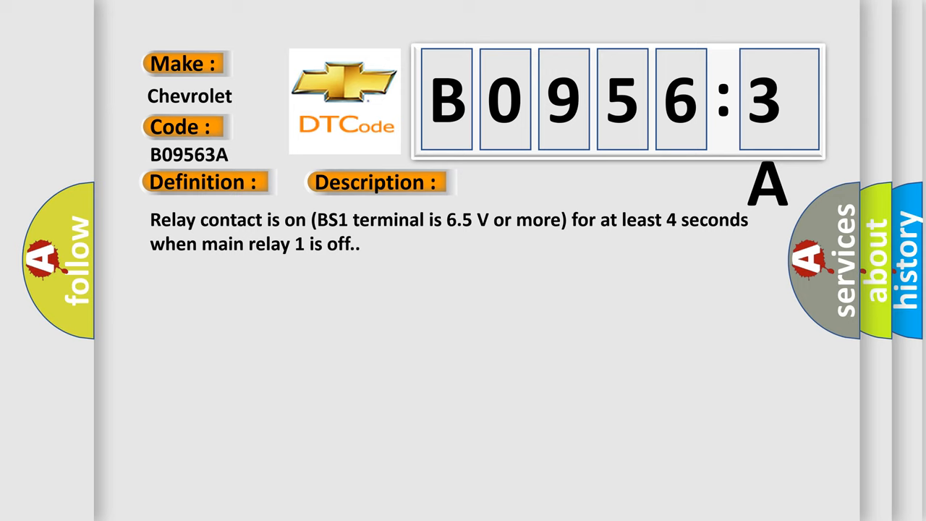
- Advance the slide to reveal B09563A causes: ABS MAIN1 relay harness, skid control ECU, excess pulses
{"action": "left_click", "coordinate": [530, 182]}
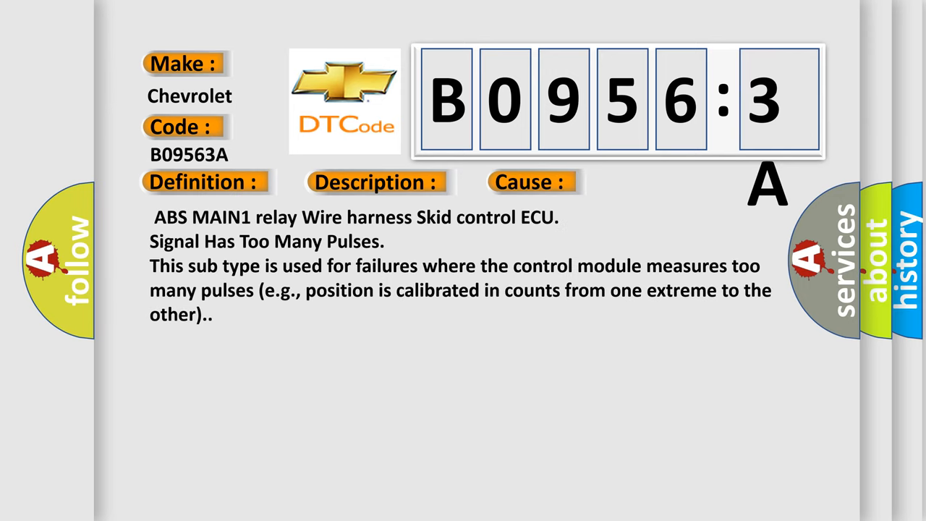